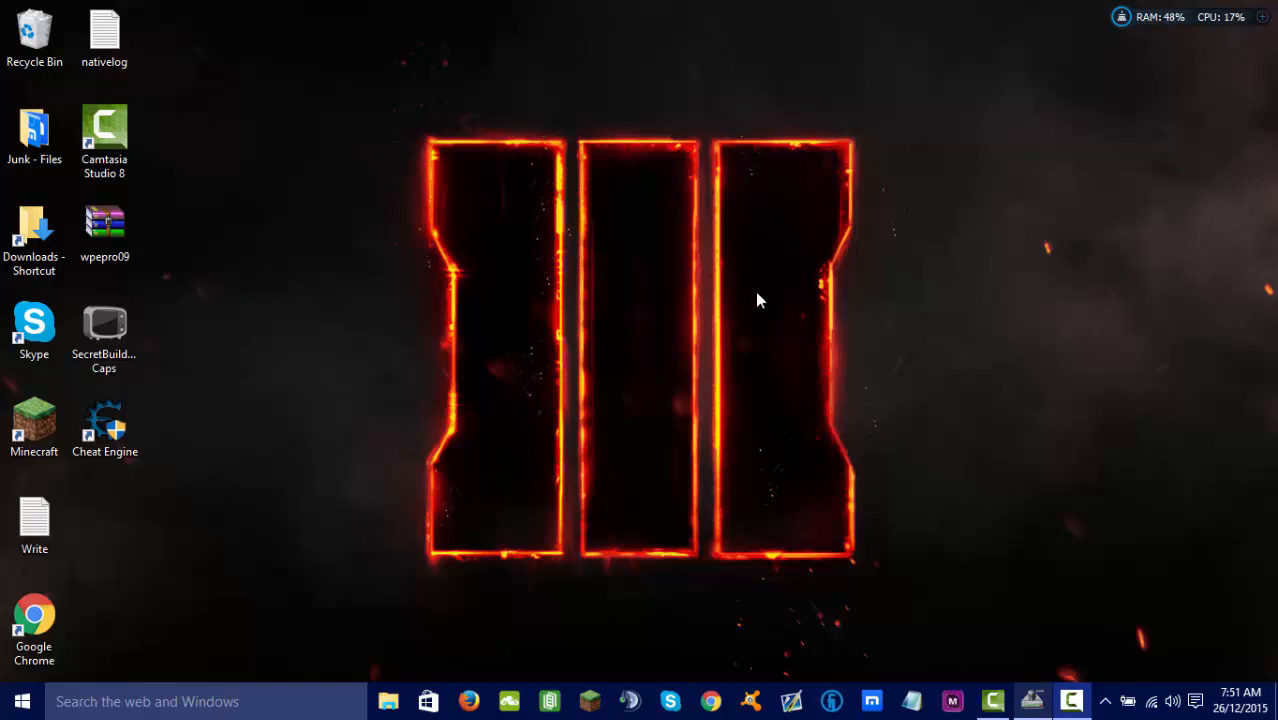
mouse_move(742, 428)
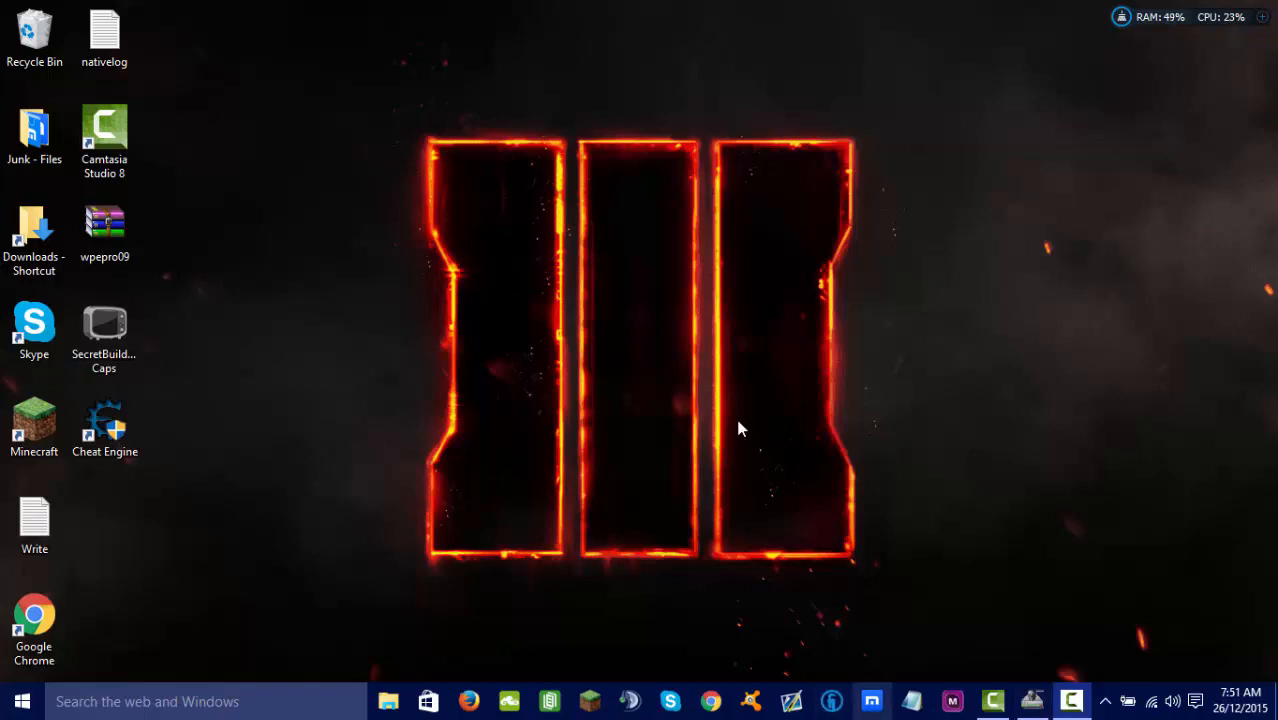
- Launch Google Chrome from the taskbar and land on the Google Australia homepage
click(872, 700)
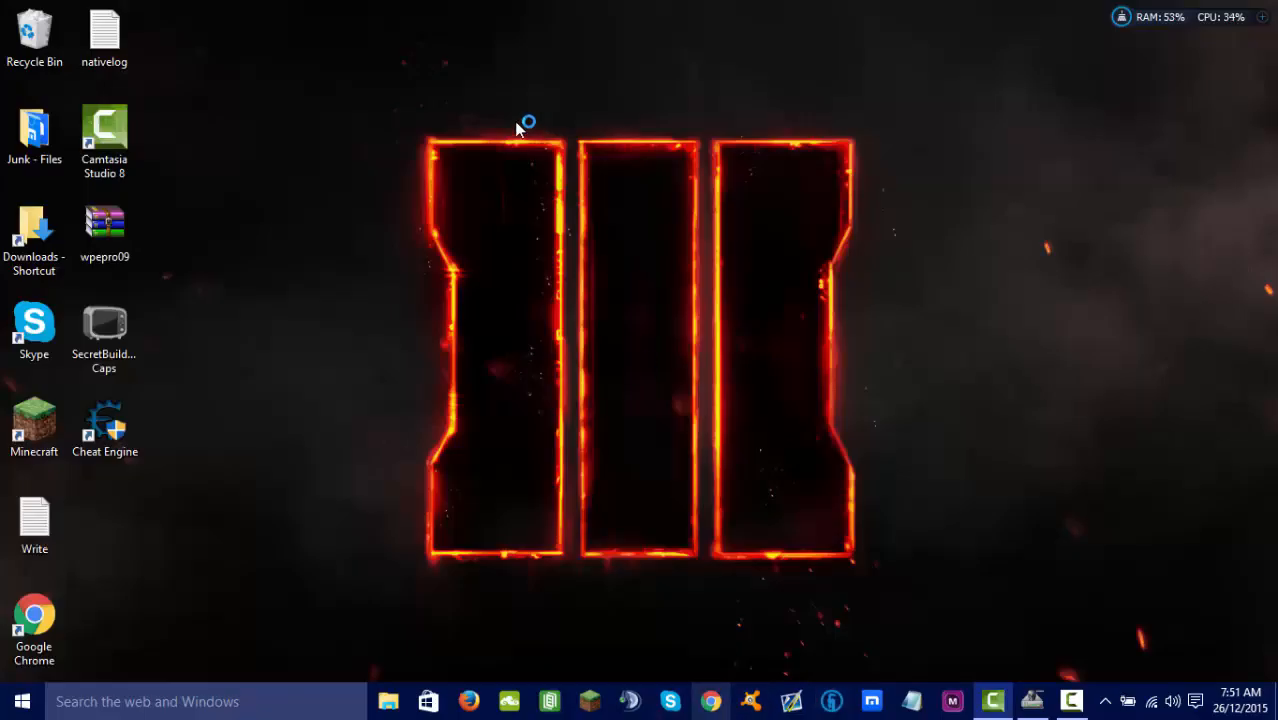
click(710, 700)
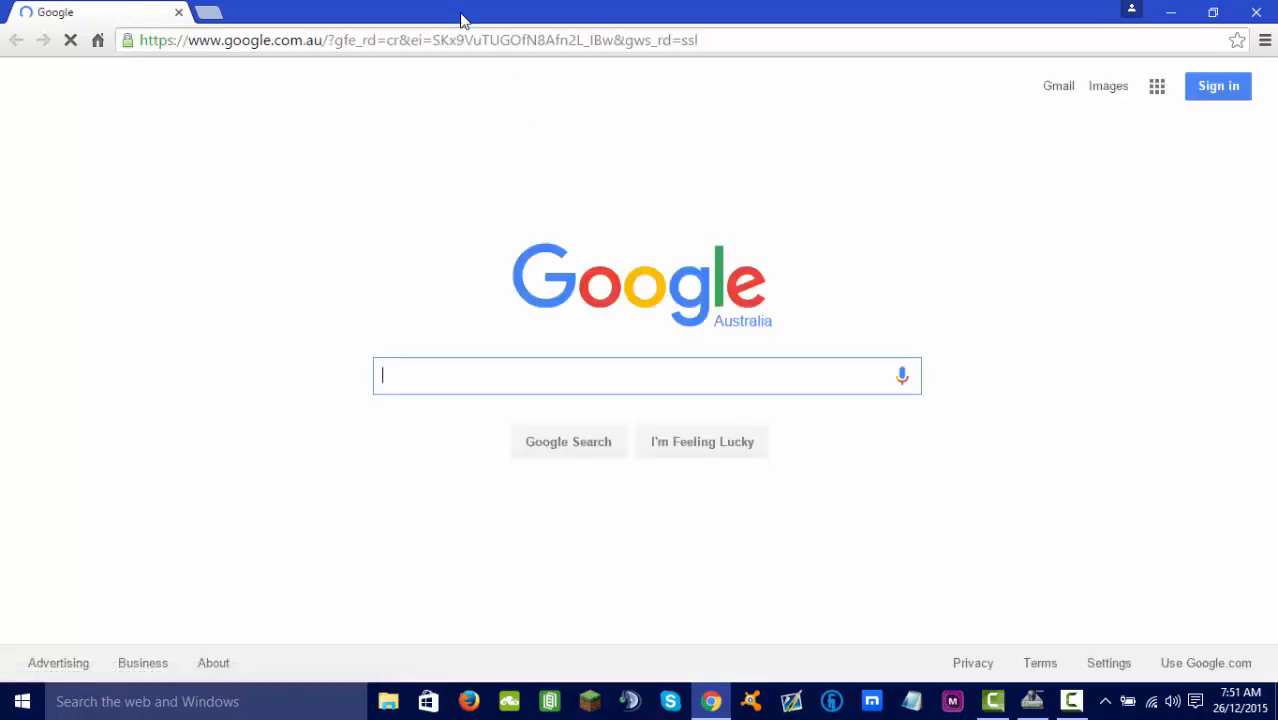
- Search Google for 'maxthon' and open the official maxthon.com download page
click(416, 40)
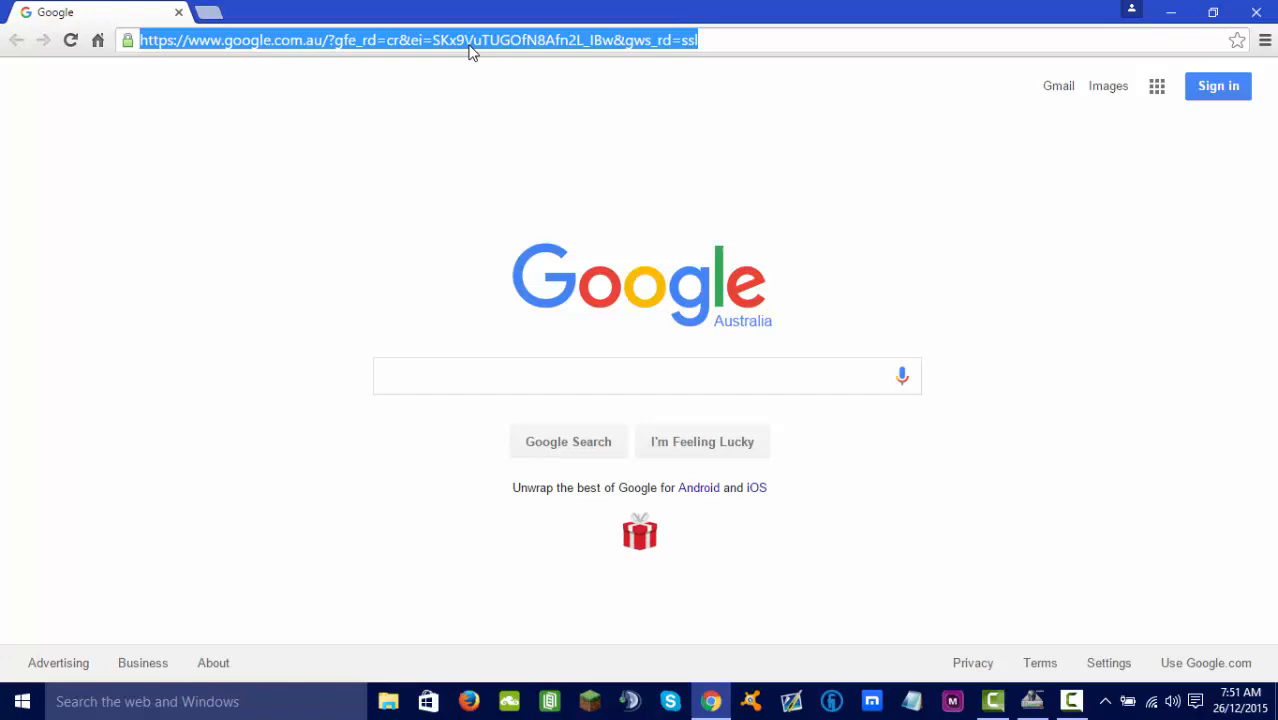
text(maxthon cloud browser)
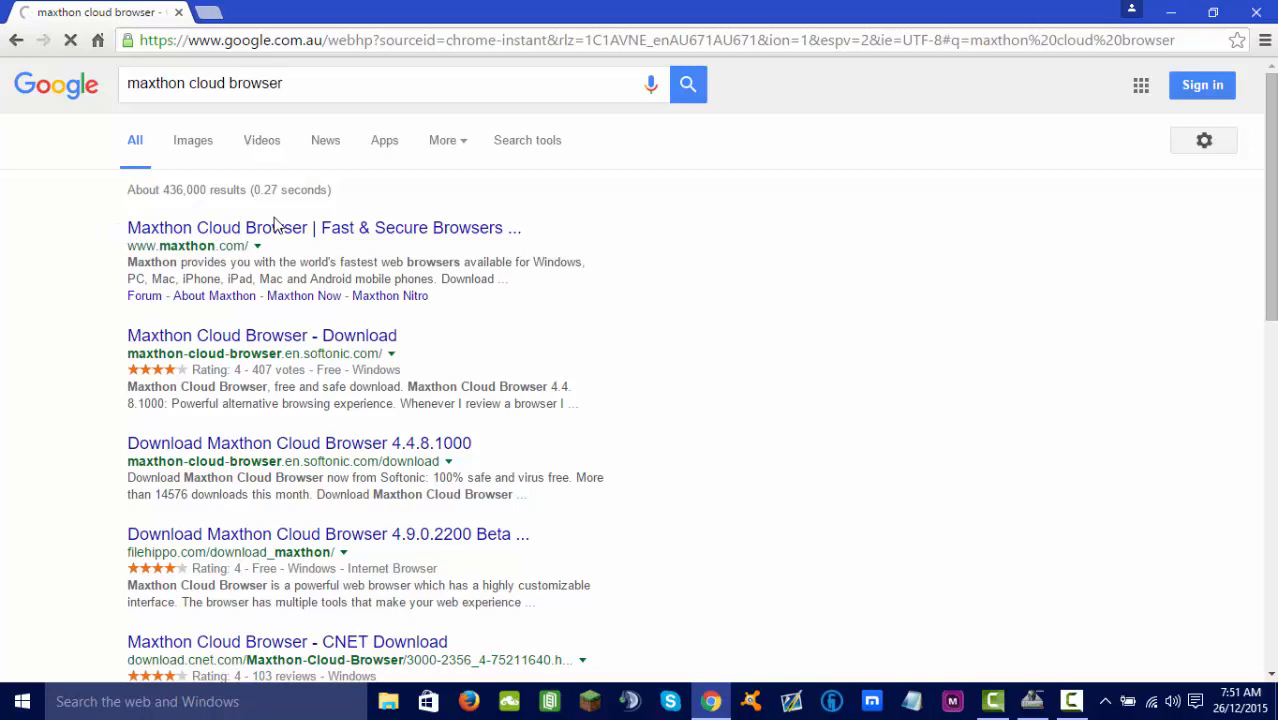
click(256, 228)
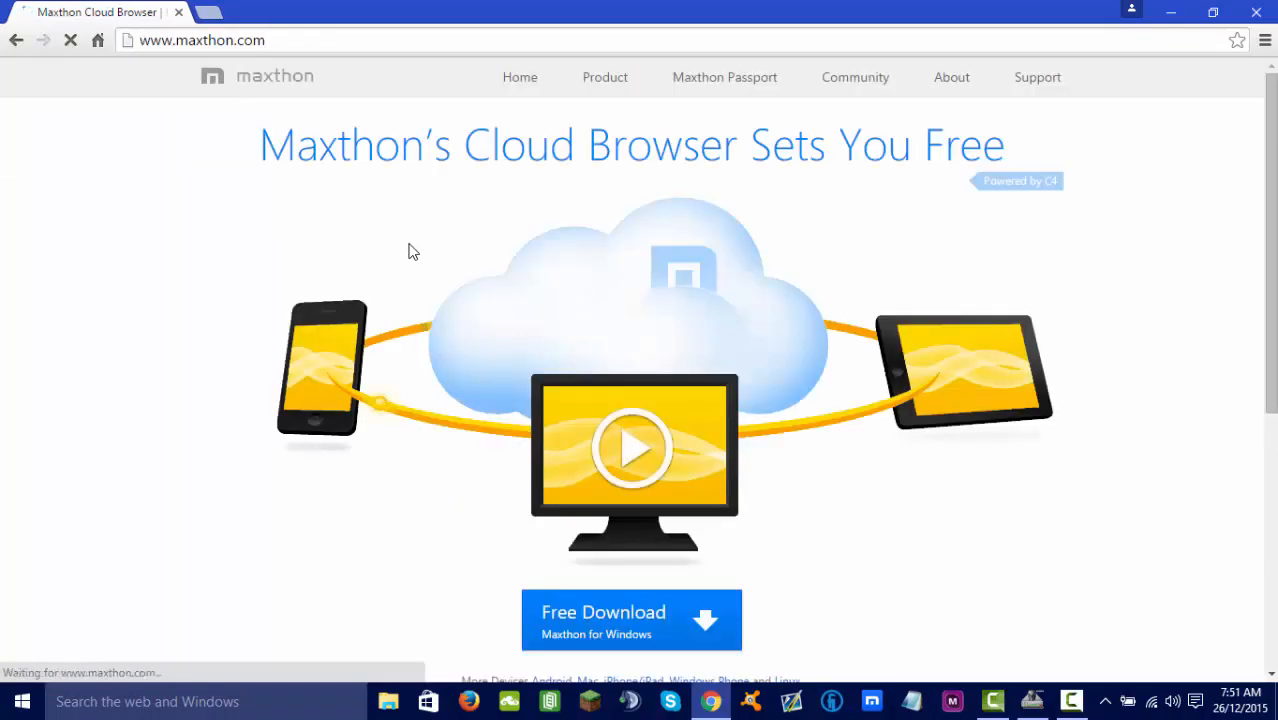
scroll(down, 3)
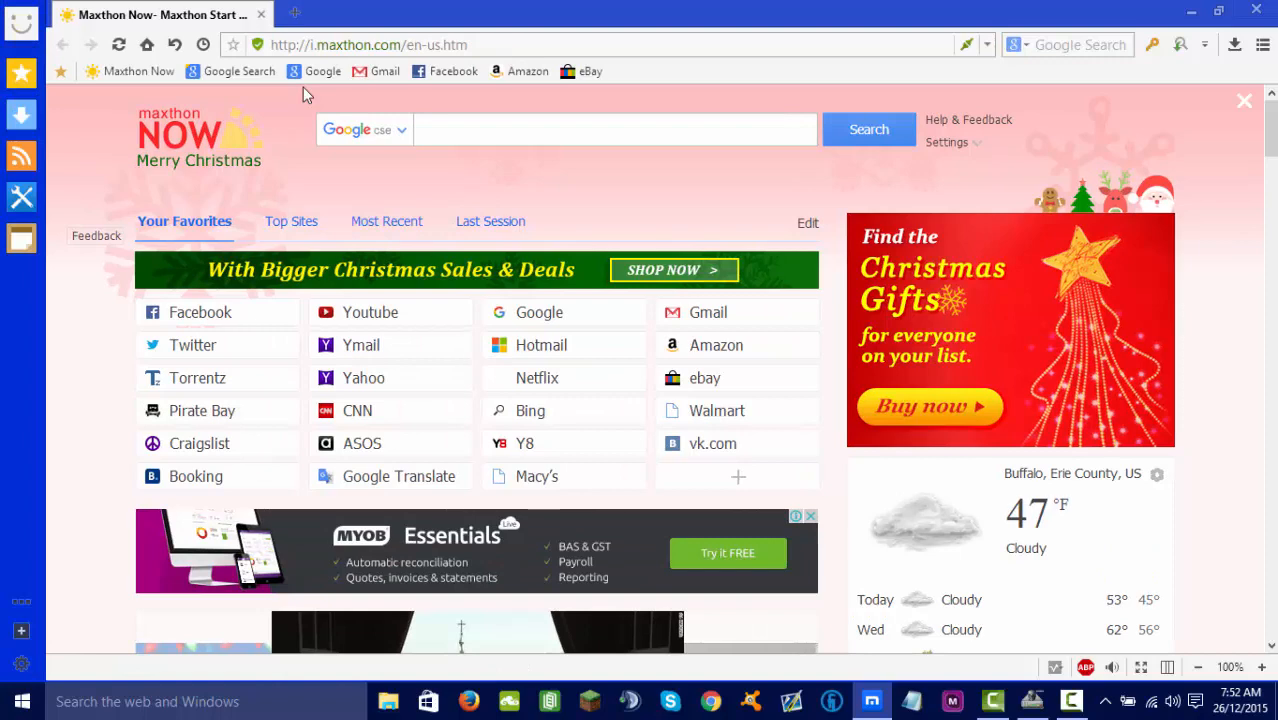
click(20, 664)
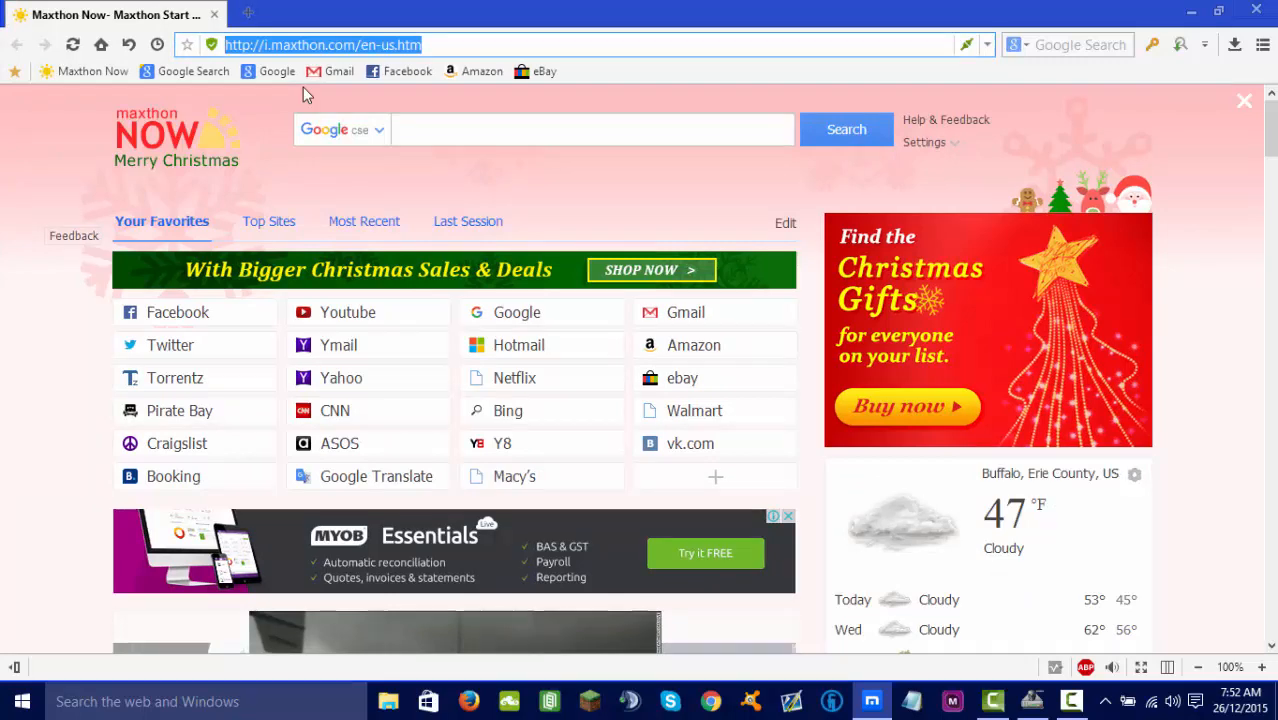
text(http://wpepro.net/)
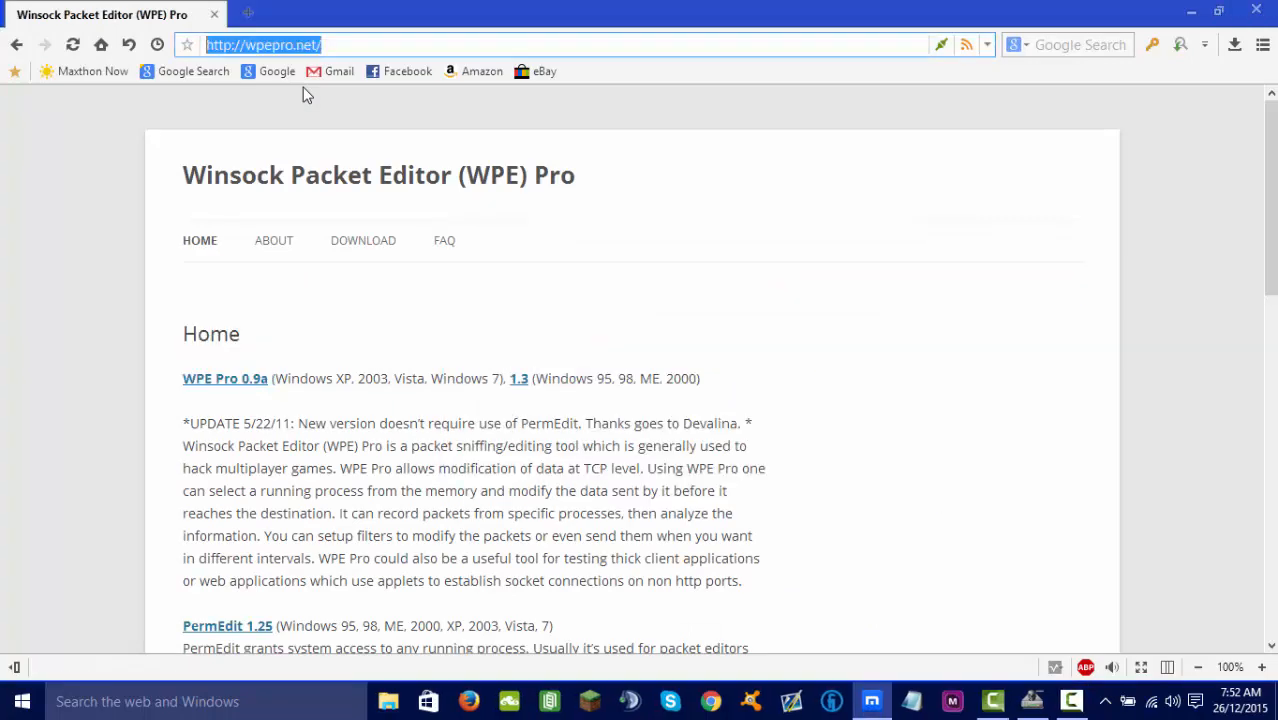
text(winz)
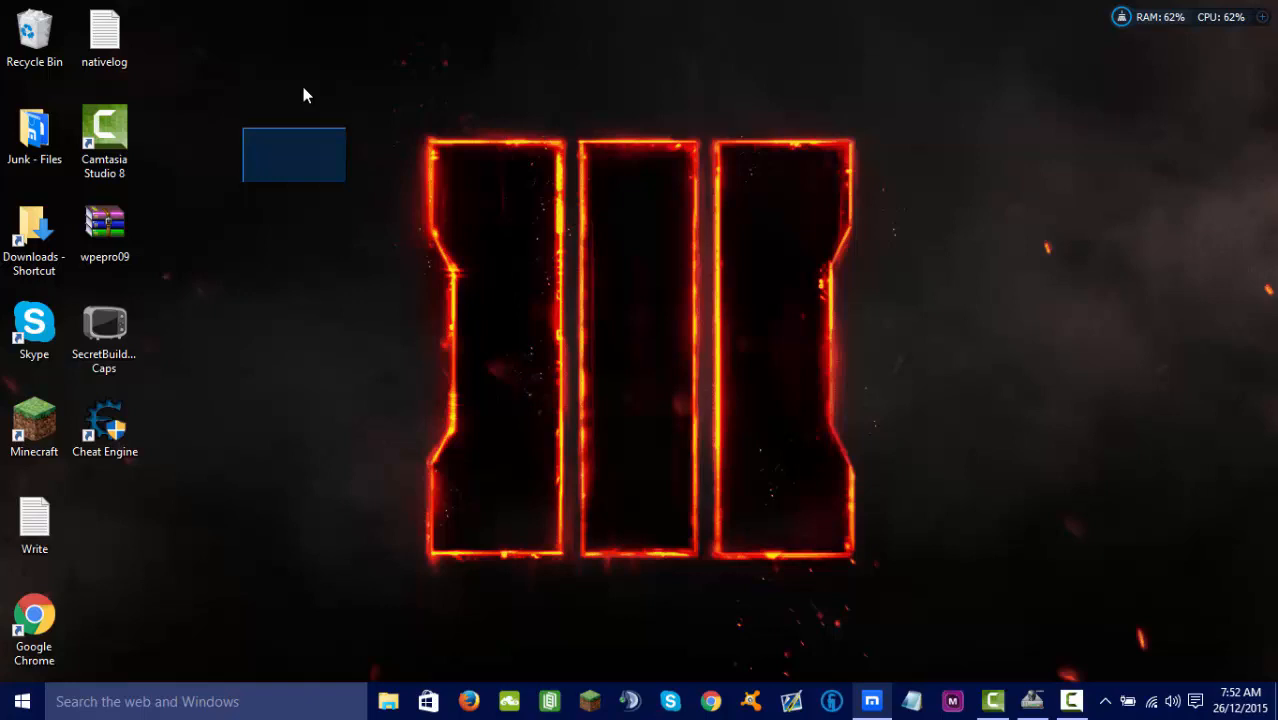
- Name a desktop folder 'WPE PRO' and start extracting the wpepro09 archive
drag(104, 230, 526, 220)
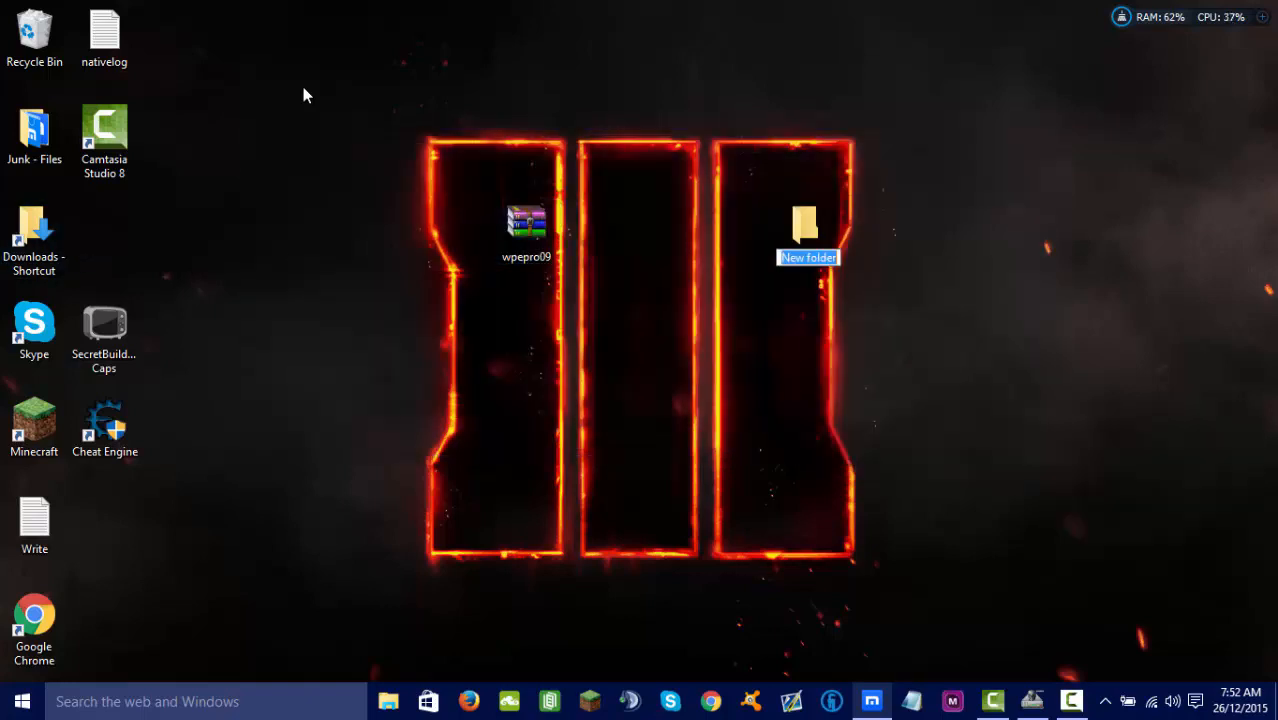
text(WPE PRO)
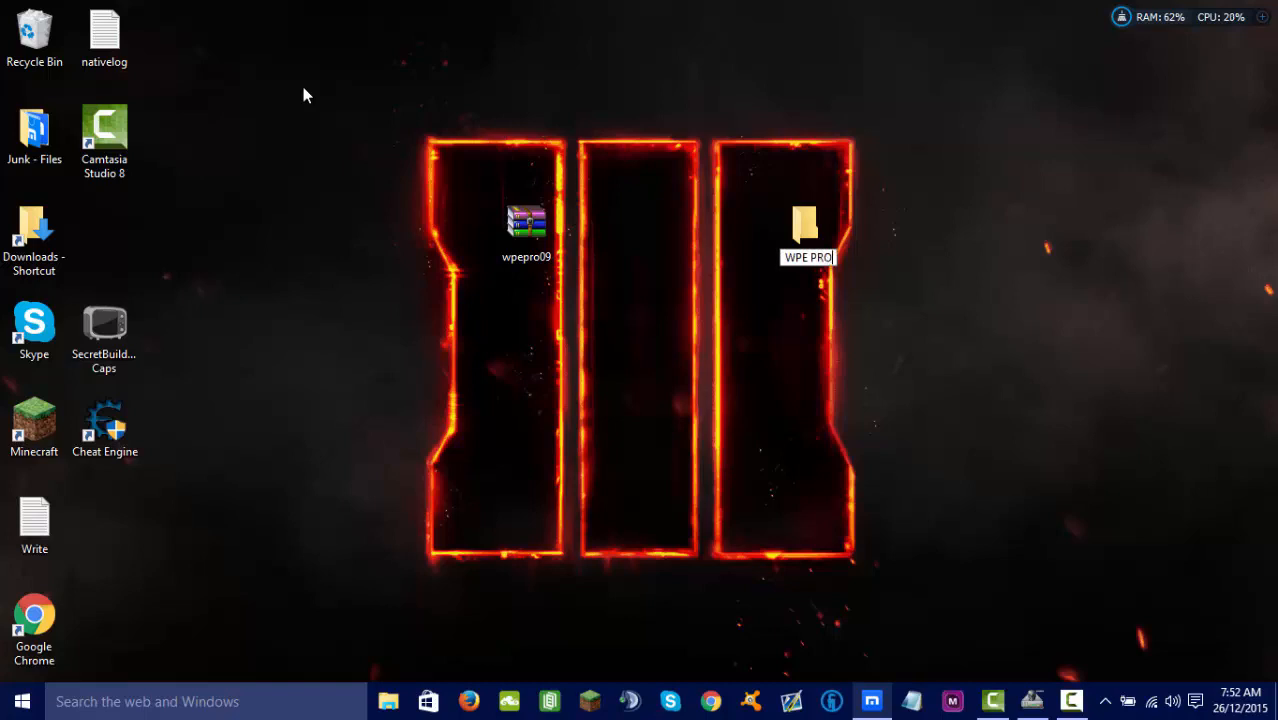
right_click(526, 220)
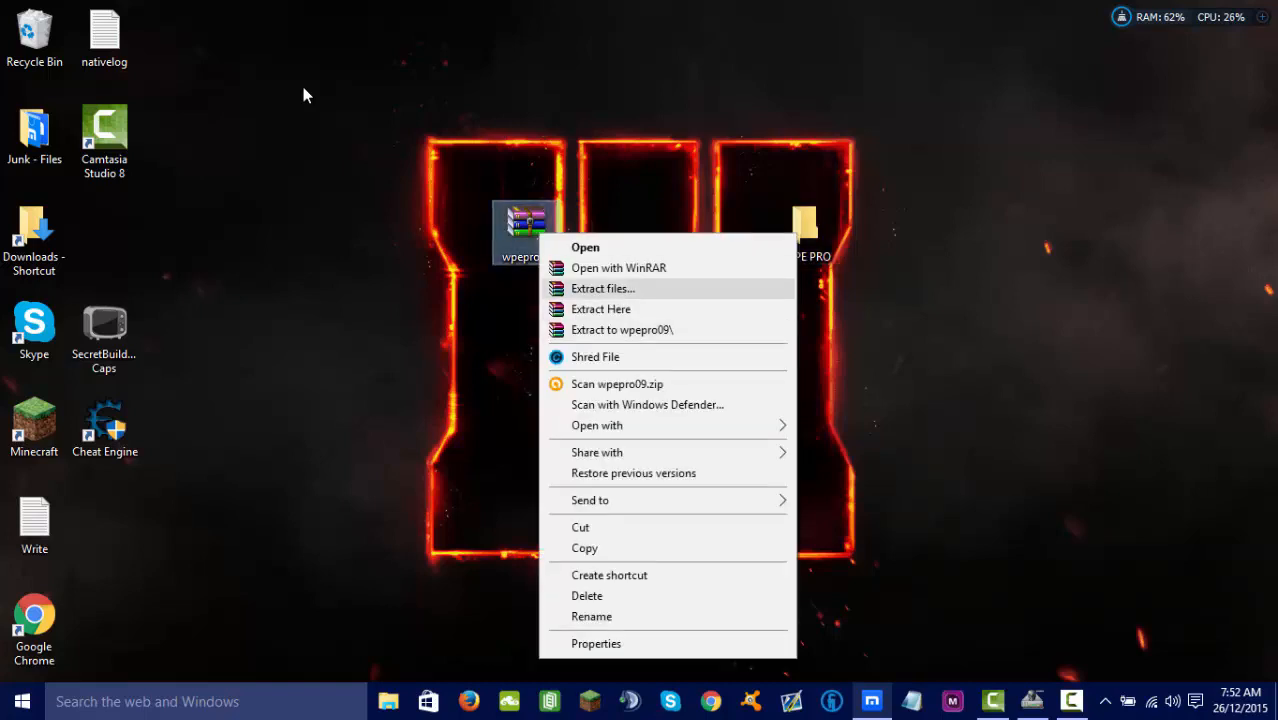
click(308, 96)
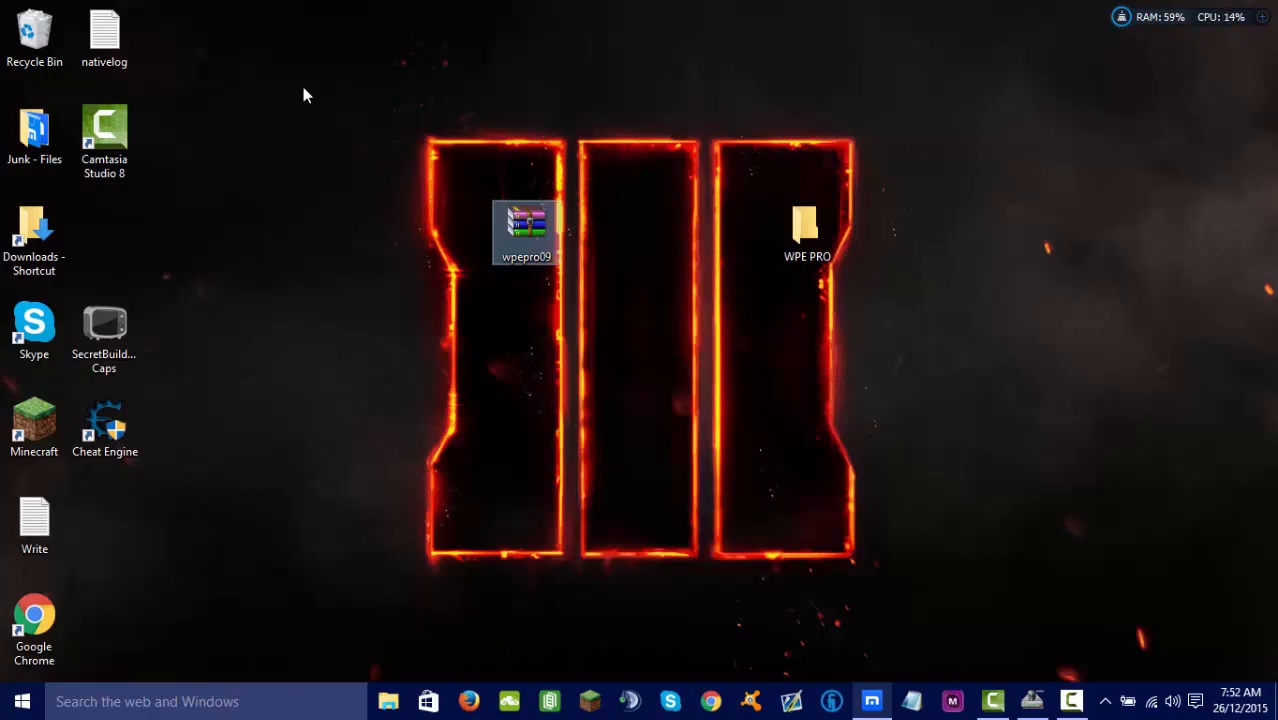
- Confirm extraction to the desktop, moving the contents into the WPE PRO folder
double_click(526, 230)
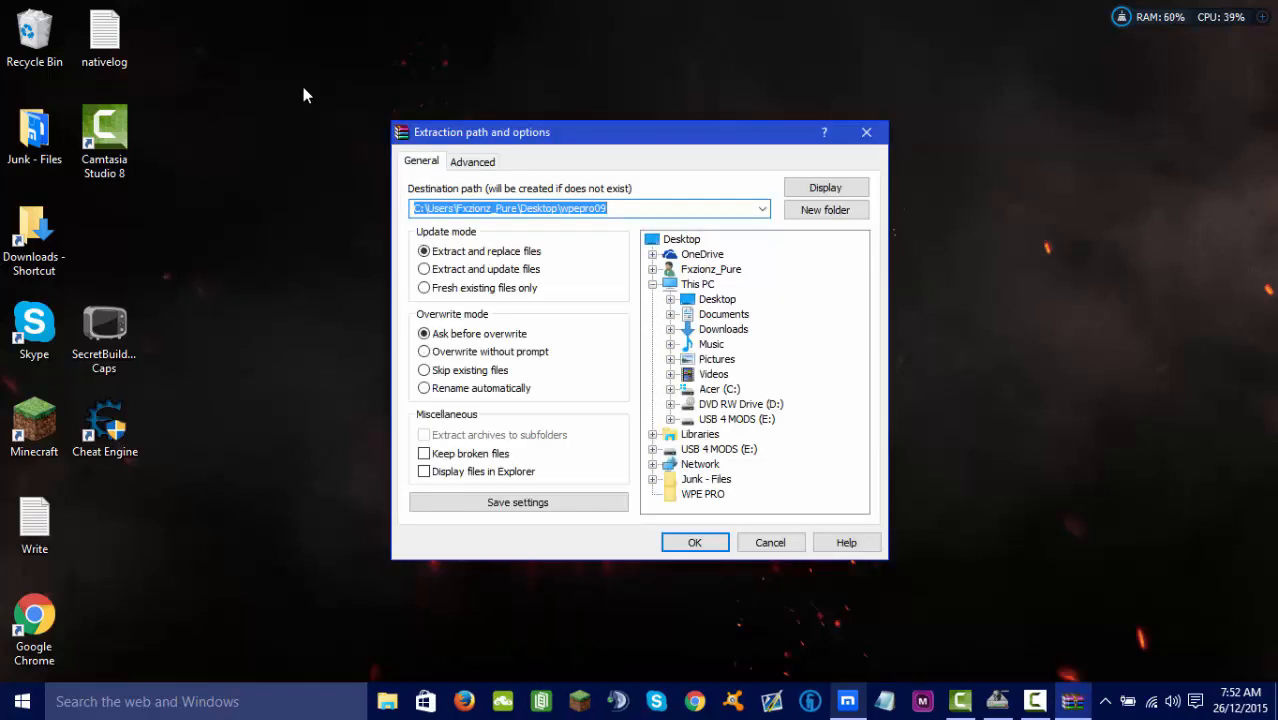
click(696, 542)
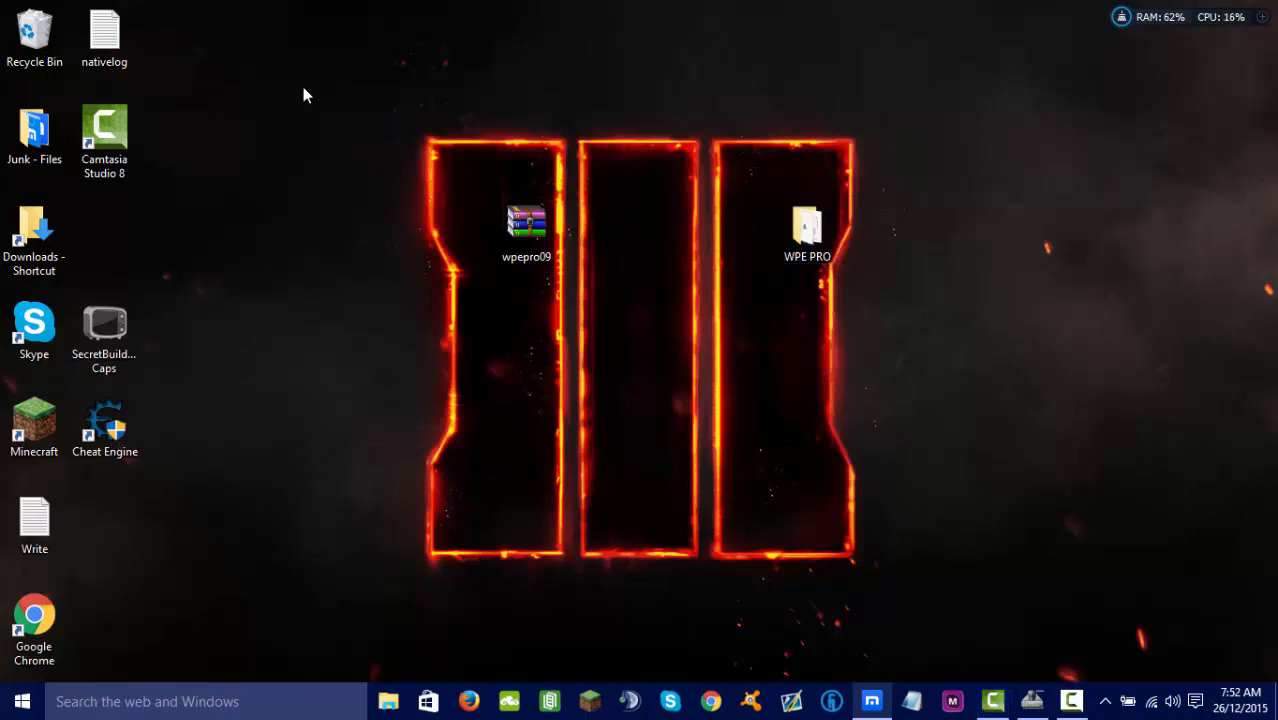
double_click(808, 224)
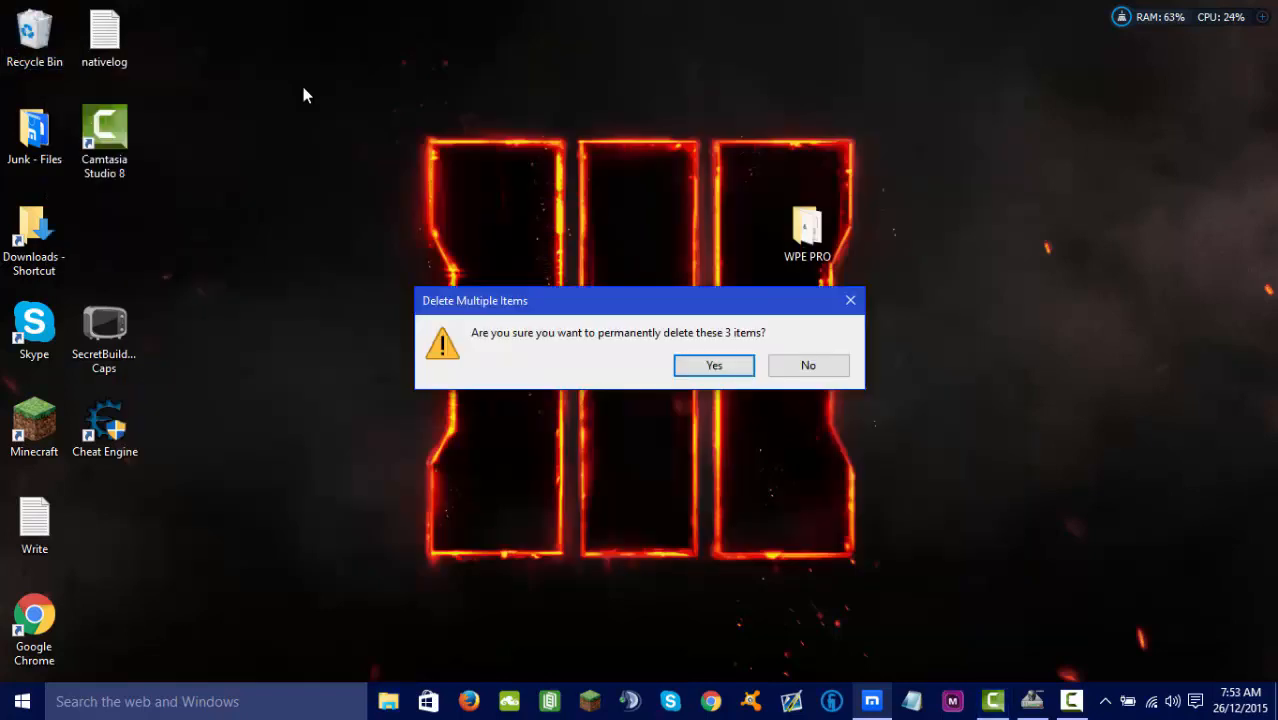
click(712, 364)
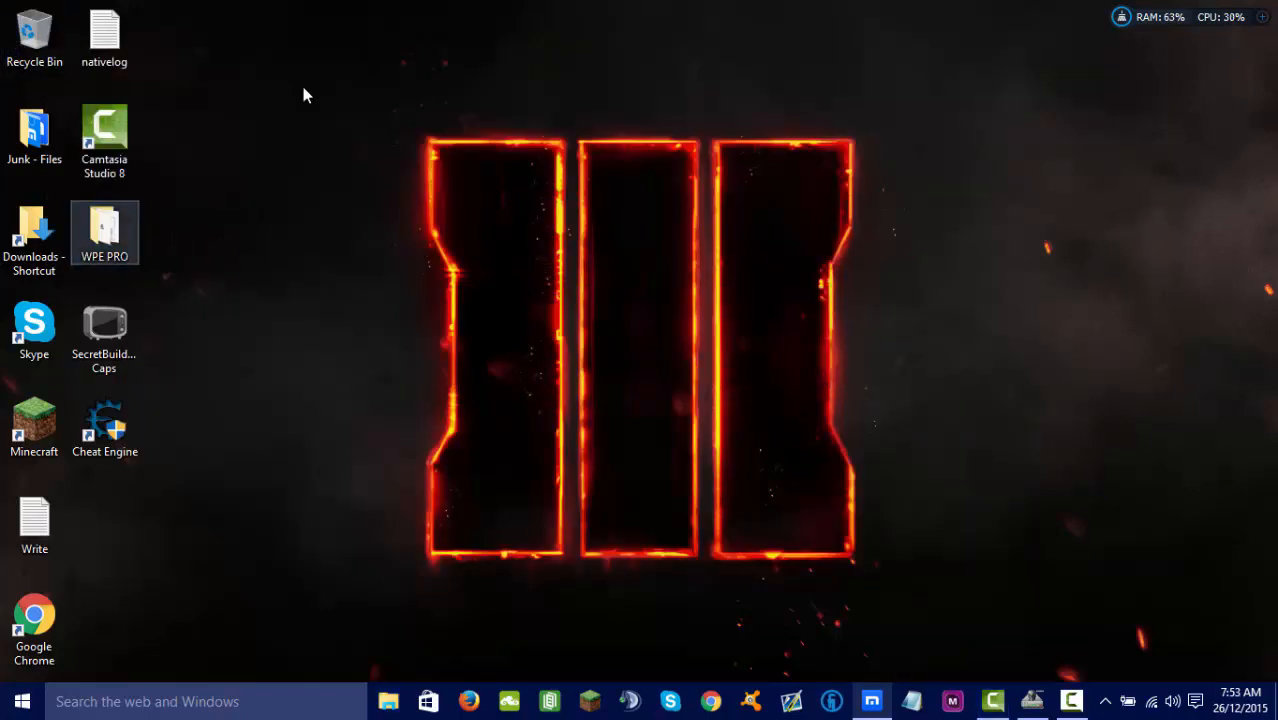
- Launch Maxthon, search 'secretbuilders' and open the Inside SecretBuilders result
double_click(104, 232)
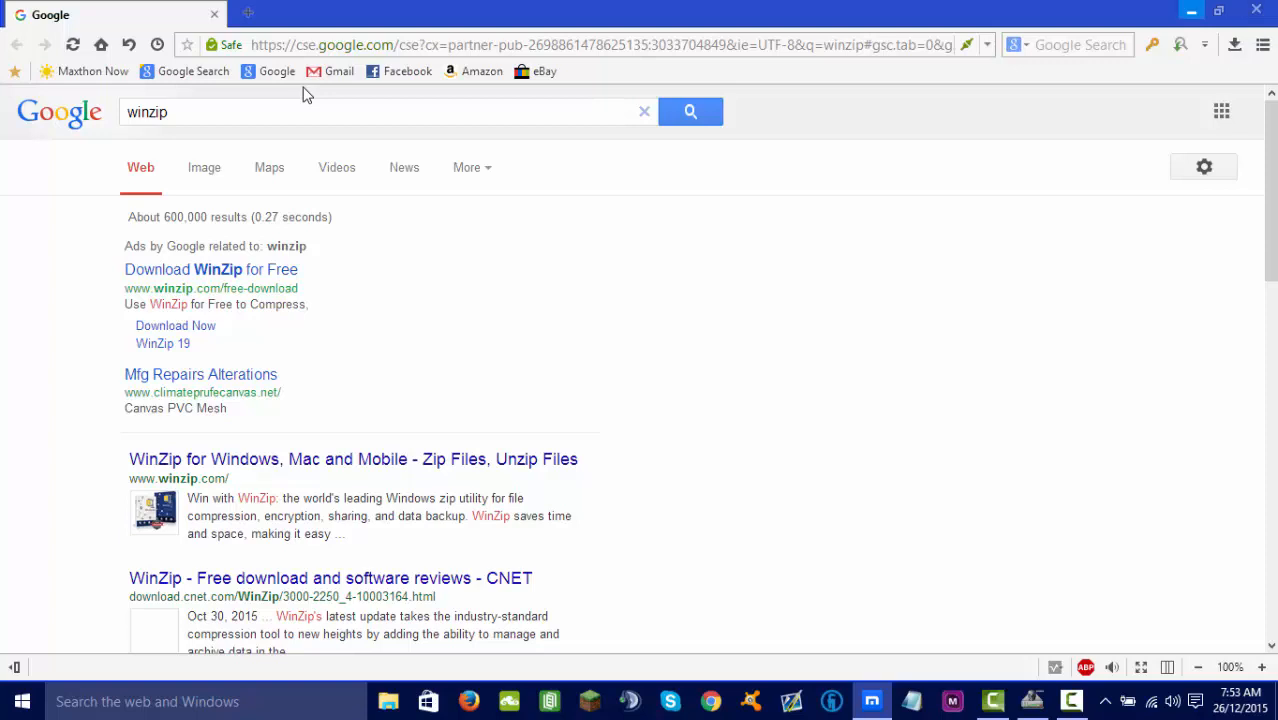
text(s)
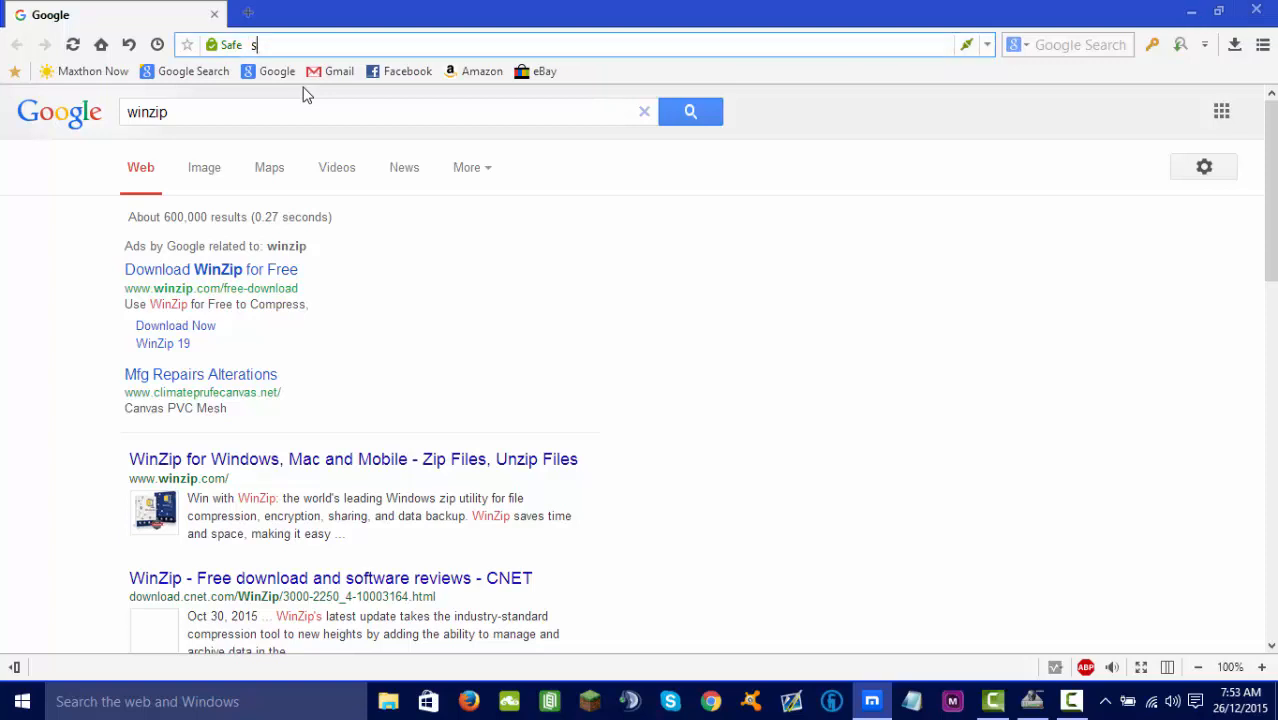
text(secretbuilders.com/gameplay/gameplay.html&sa=U&ved=0ahUKEwj)
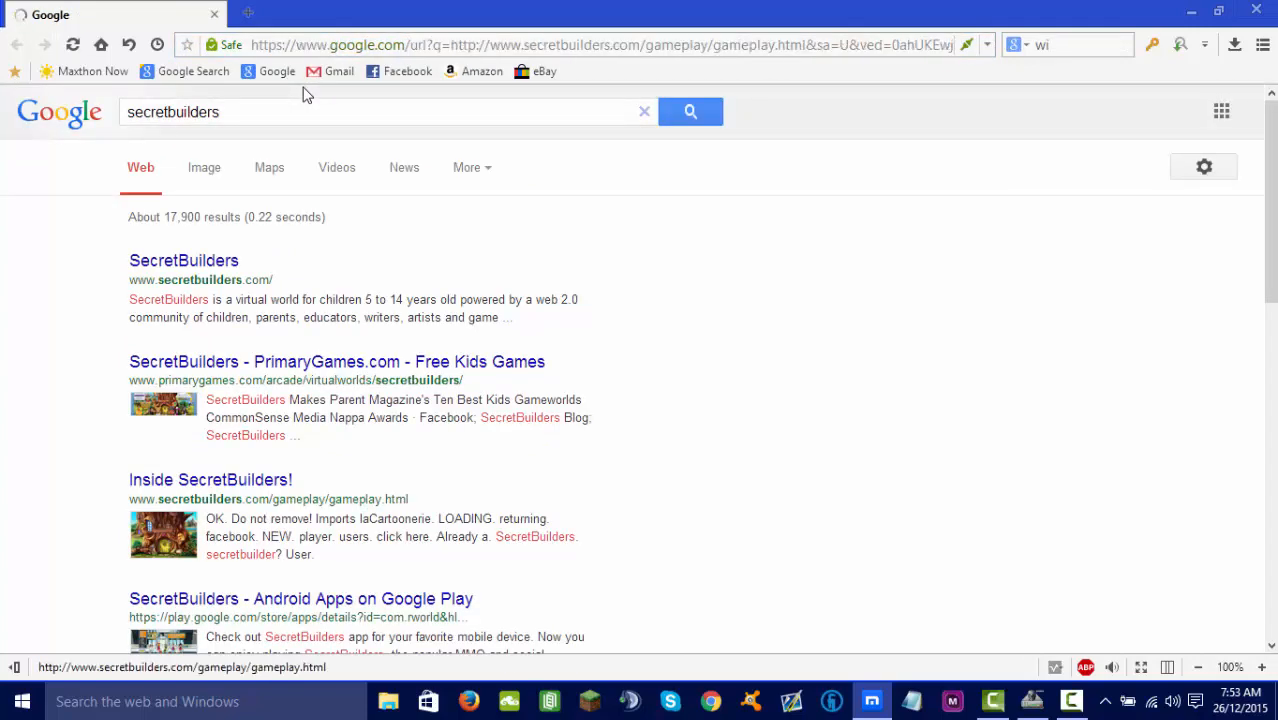
click(210, 480)
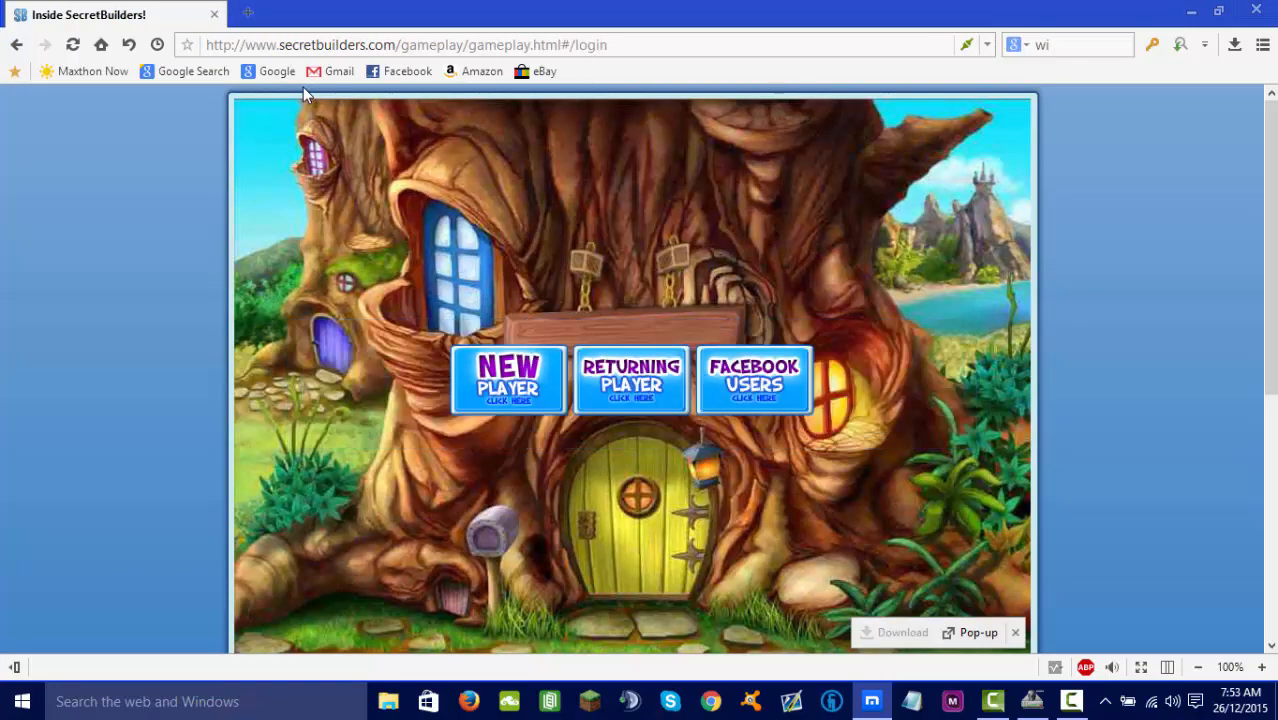
- Log in to SecretBuilders as a returning player
click(632, 380)
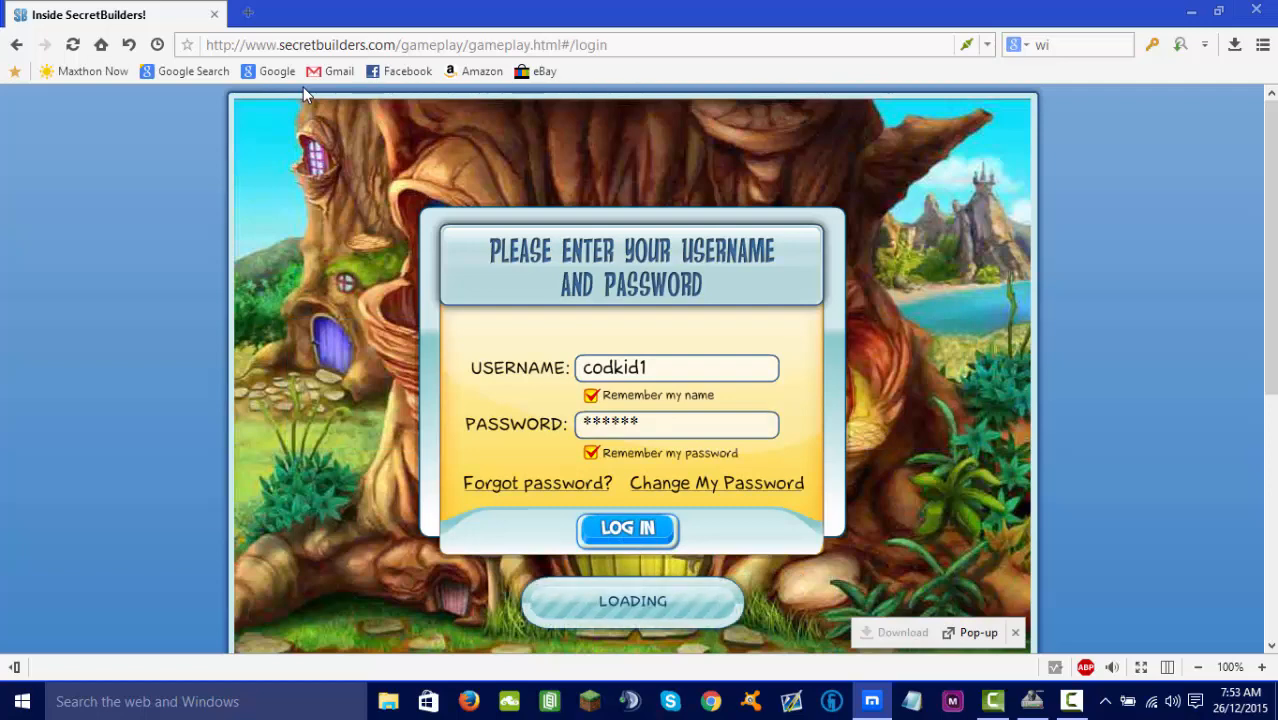
click(628, 528)
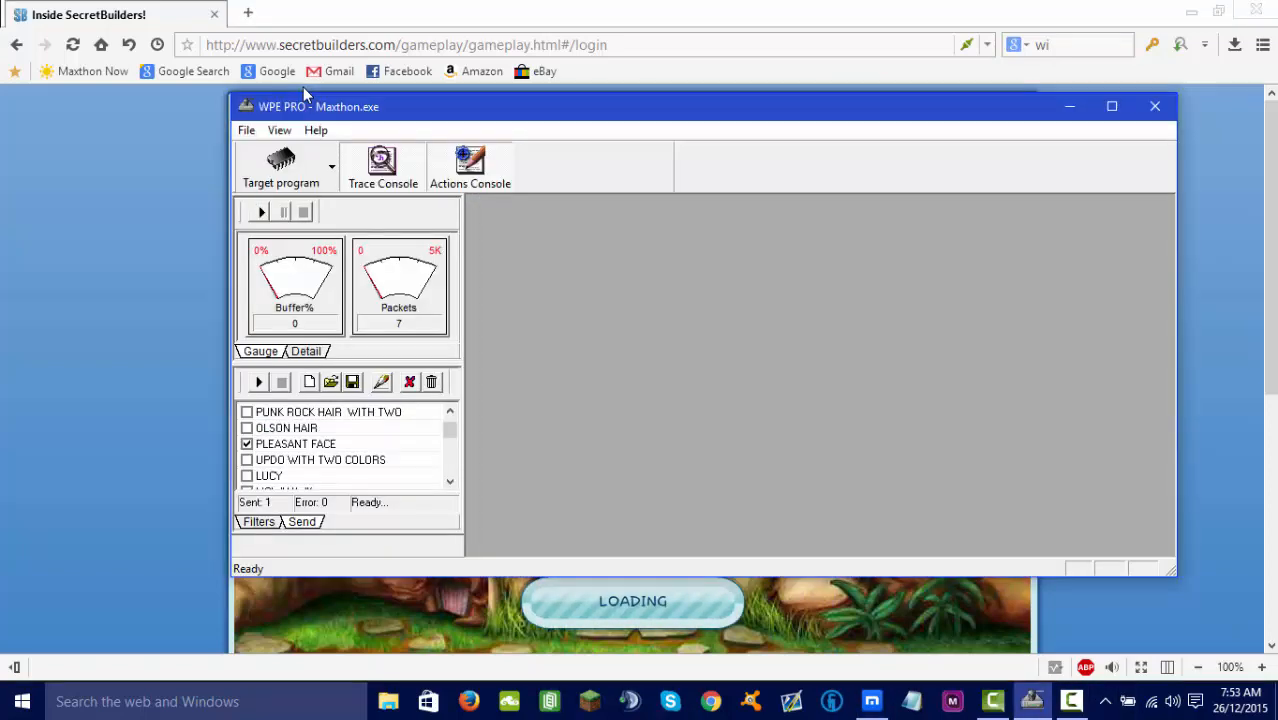
- Run WpePro.exe from the WPE PRO folder and attach it to Maxthon.exe as target program
click(1156, 106)
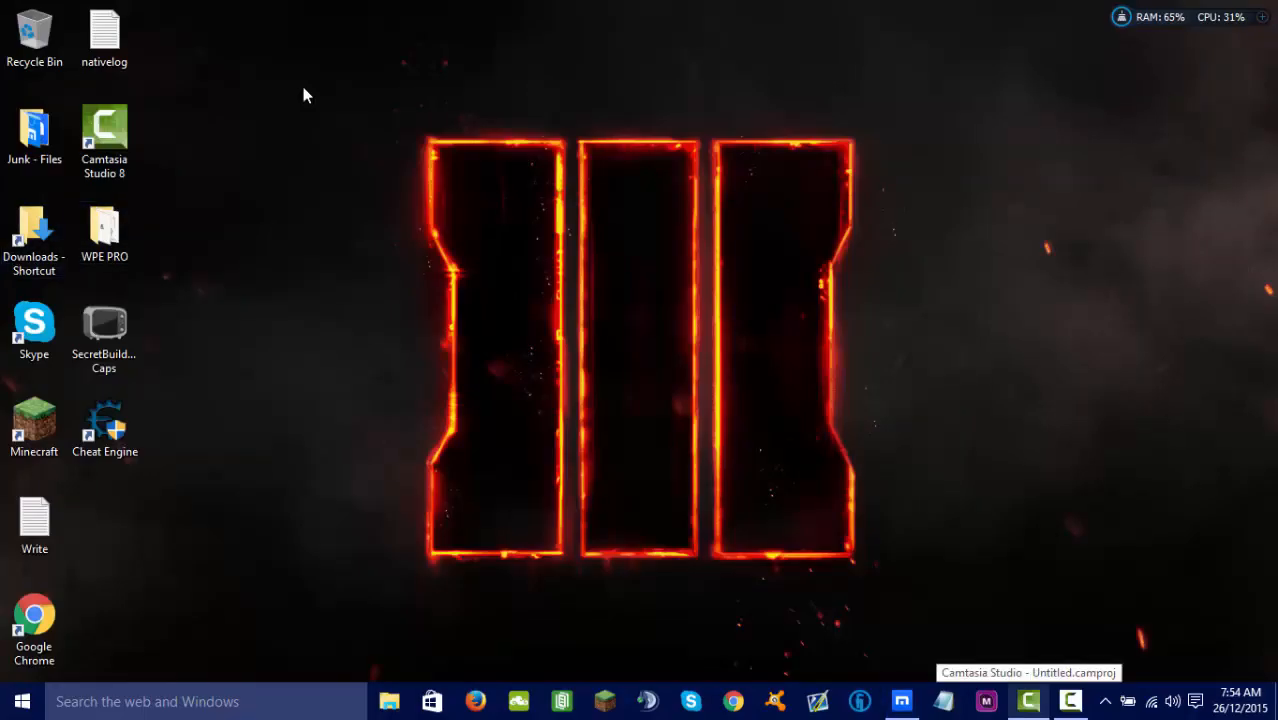
double_click(104, 224)
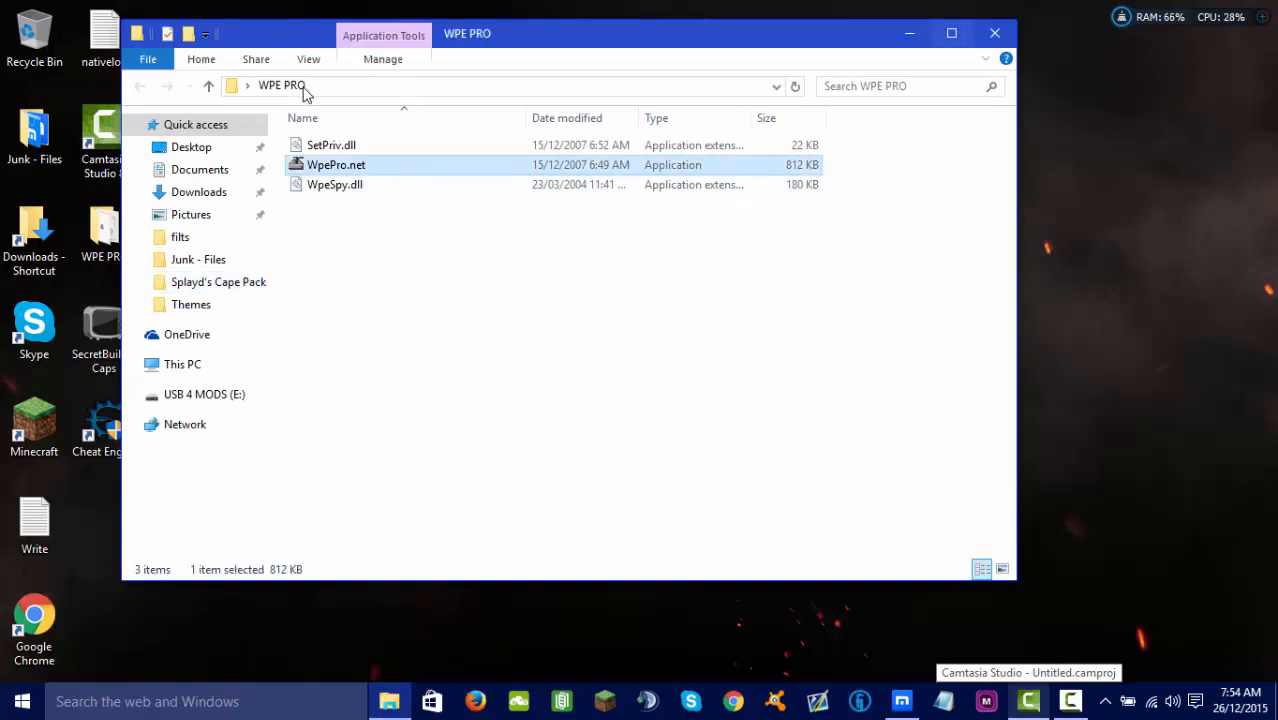
double_click(336, 164)
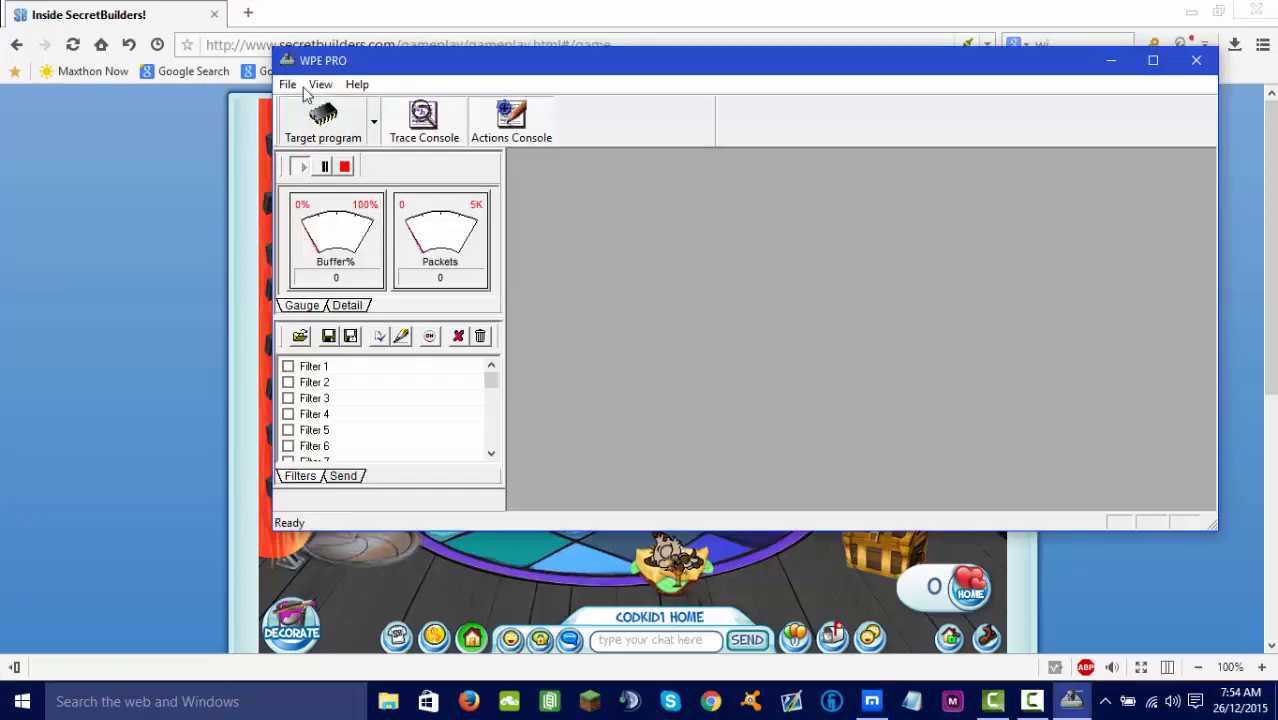
click(322, 120)
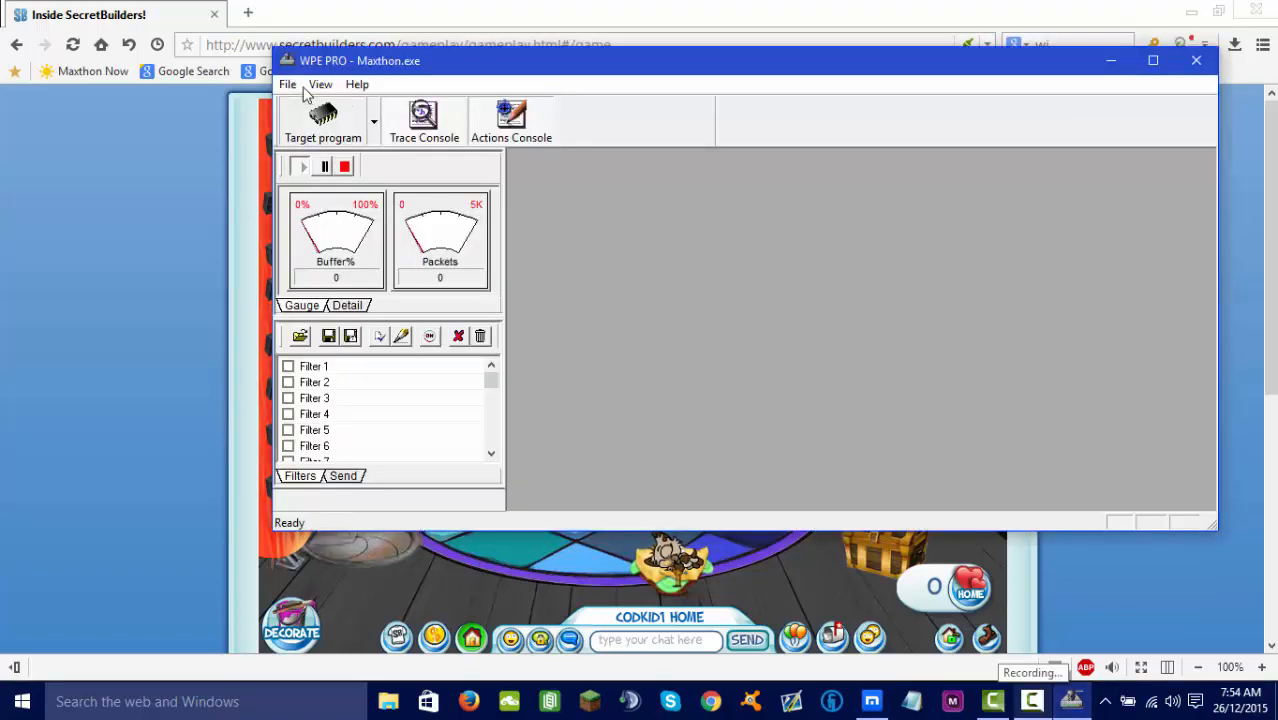
click(1196, 60)
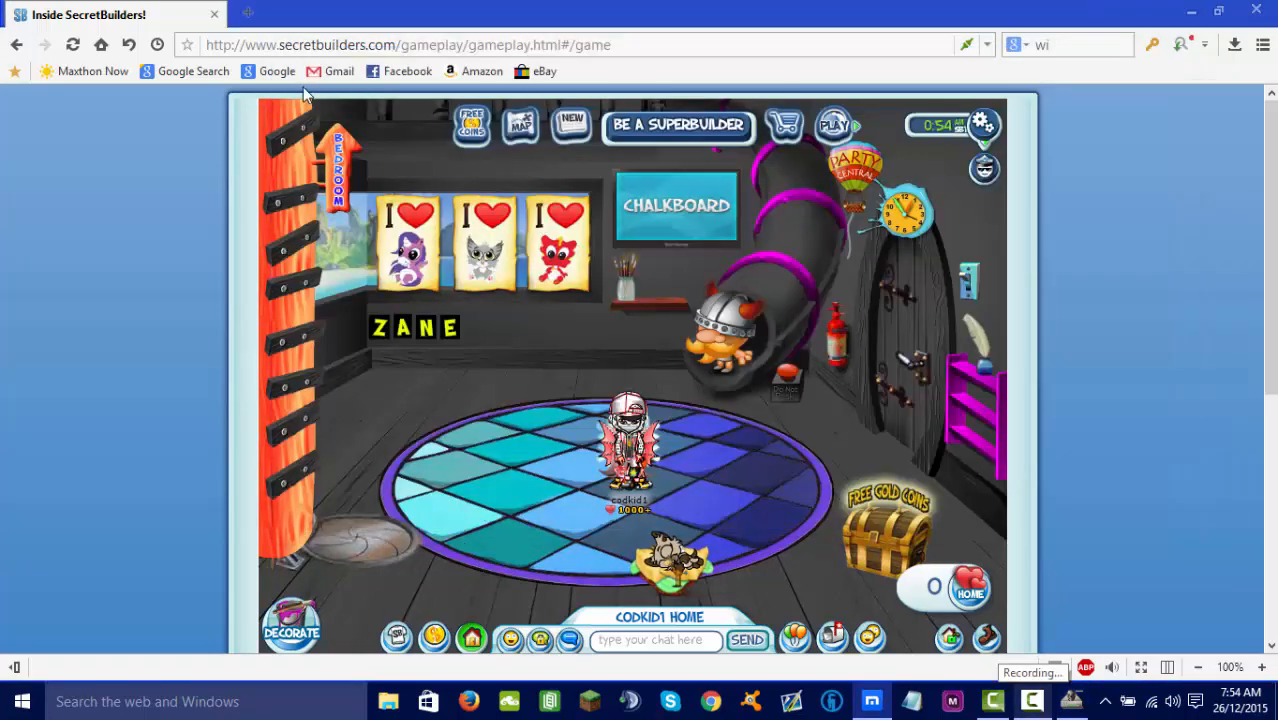
- Send 'swag' in the game chat and load the captured CHAT packet into Send a Packet
click(656, 640)
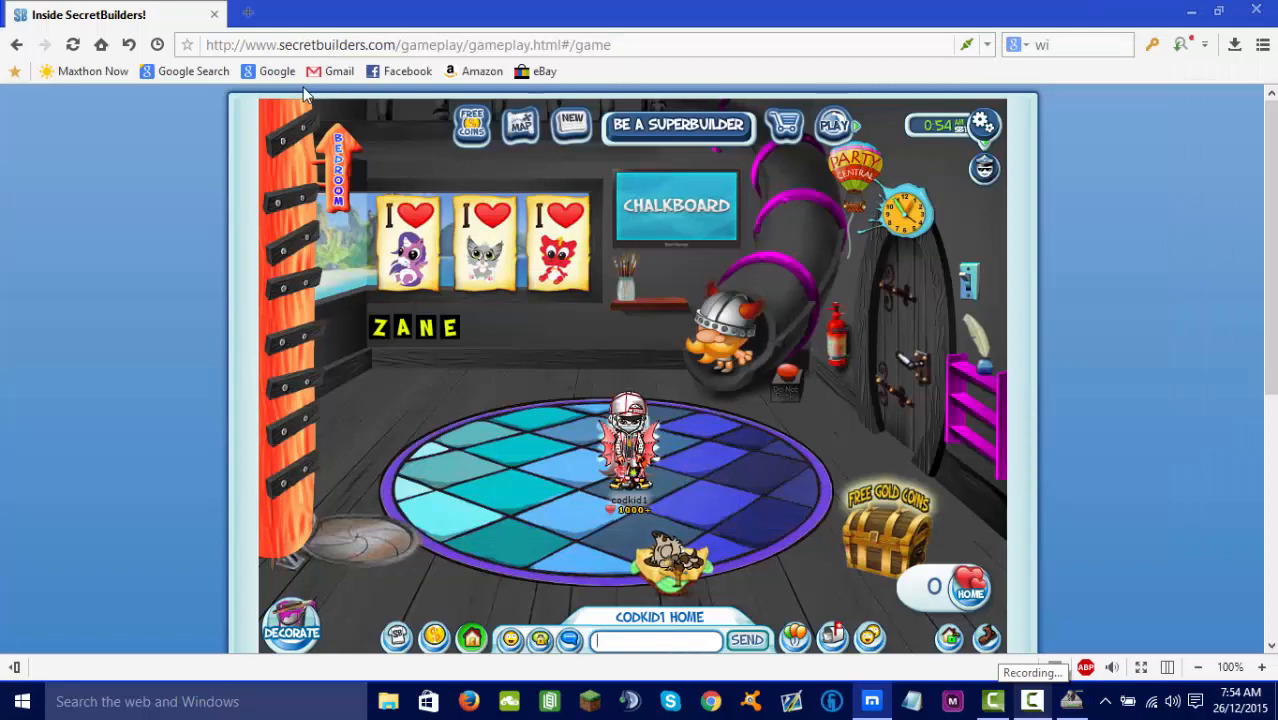
text(swag)
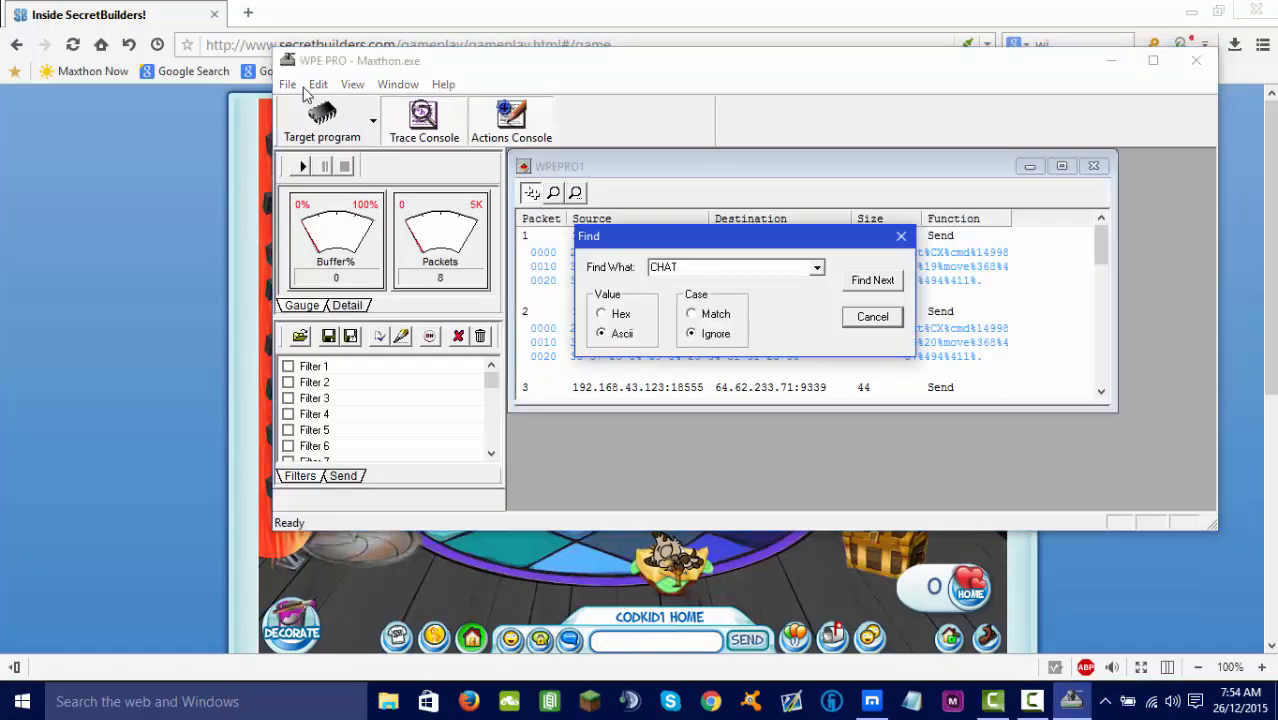
click(872, 316)
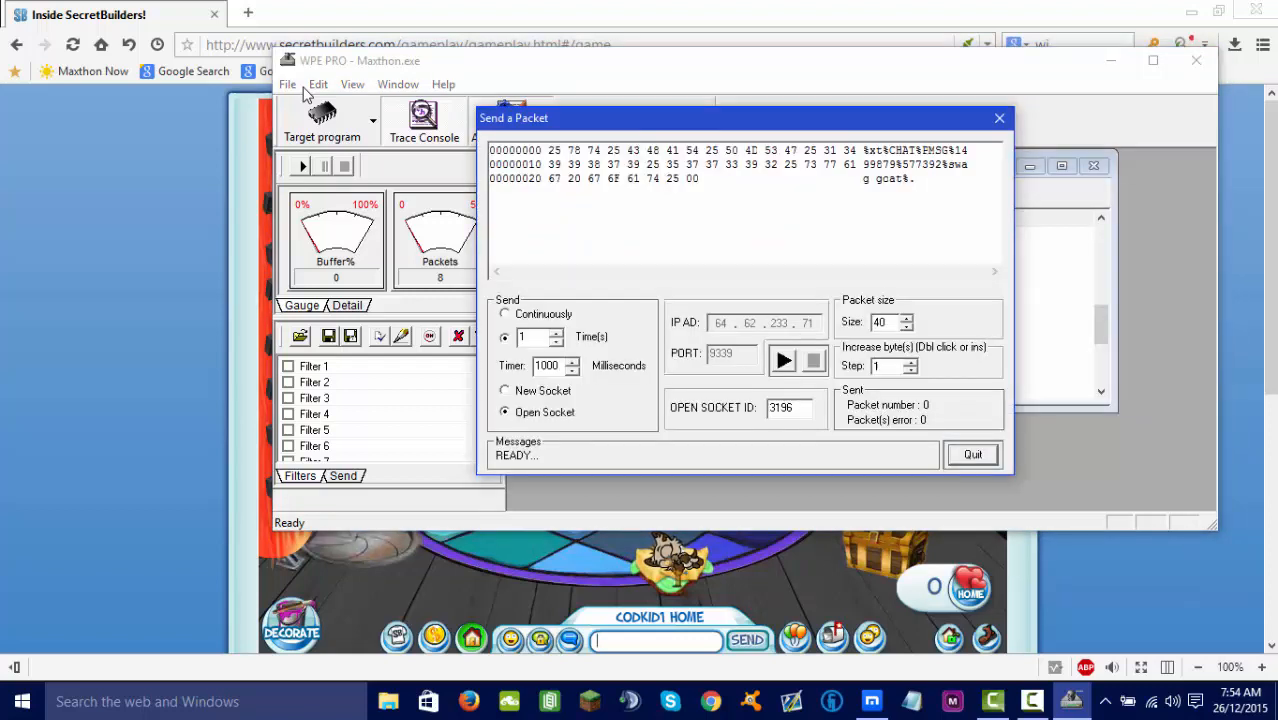
- Enlarge the chat packet with padding bytes and start sending it continuously
click(504, 312)
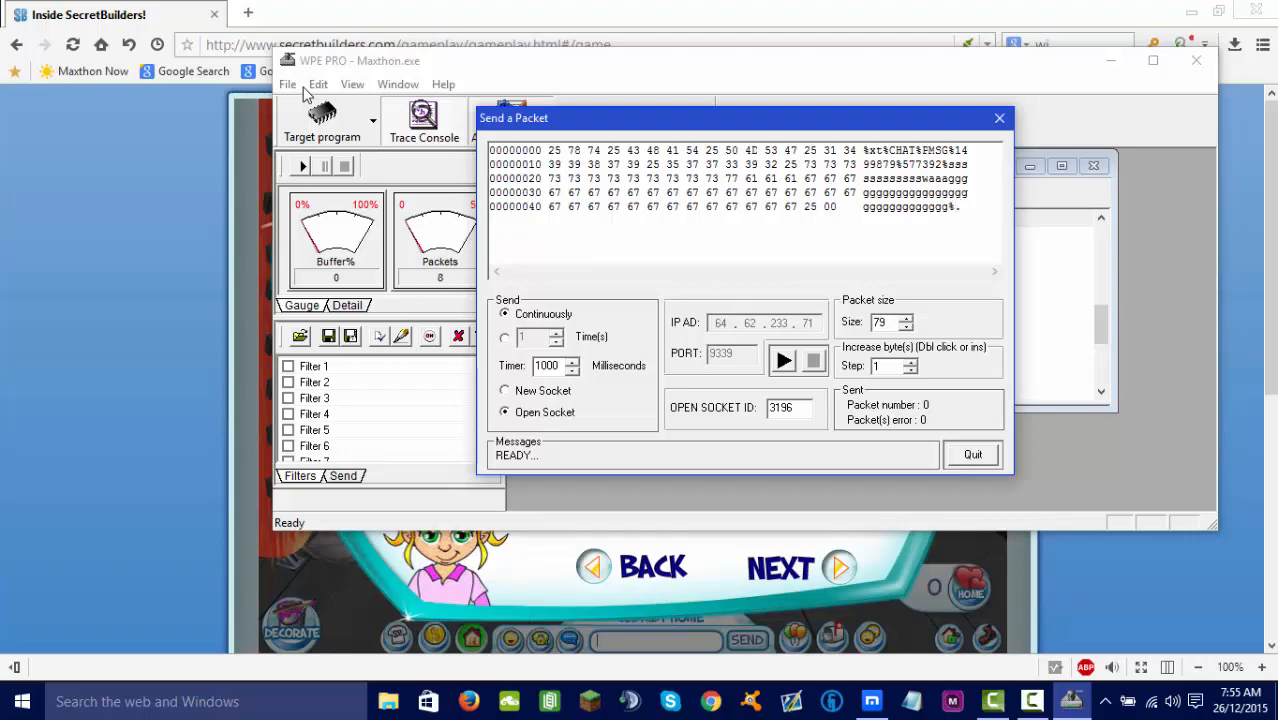
click(784, 360)
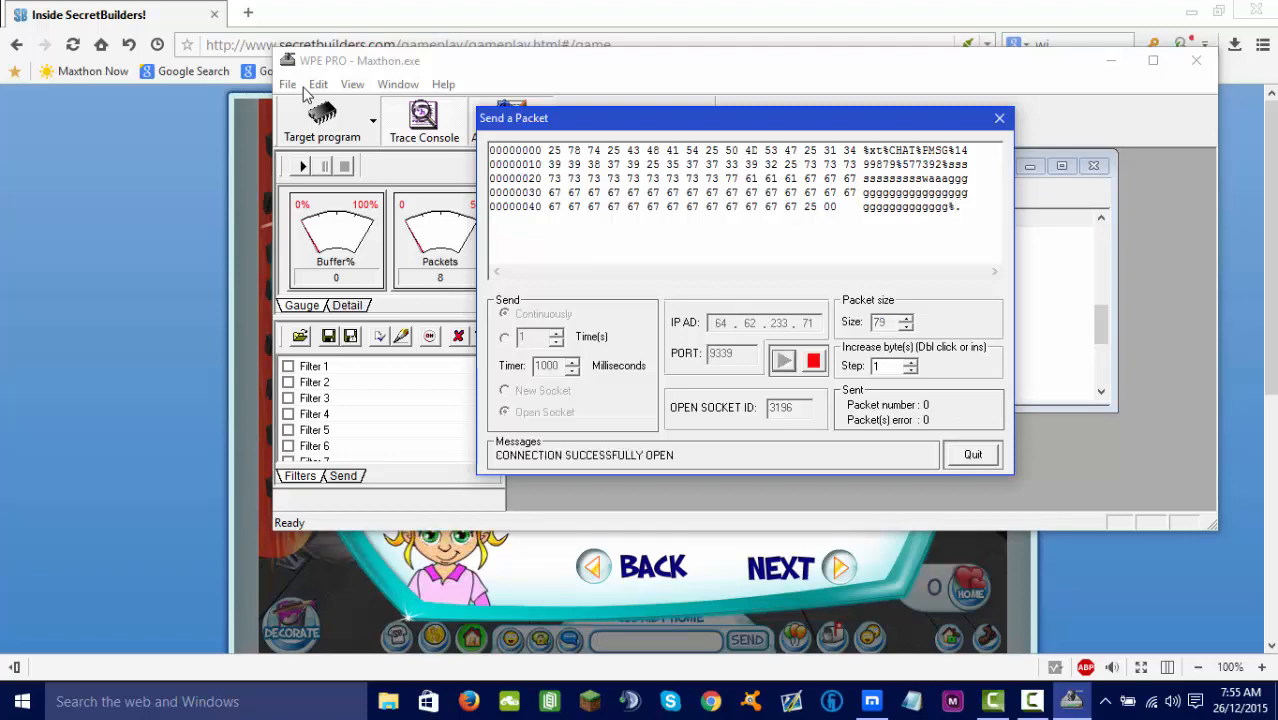